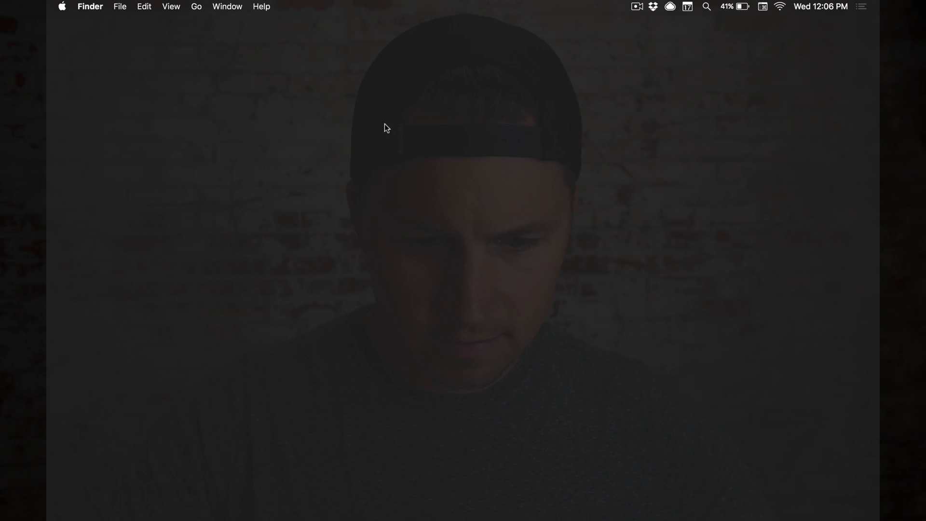
mouse_move(518, 77)
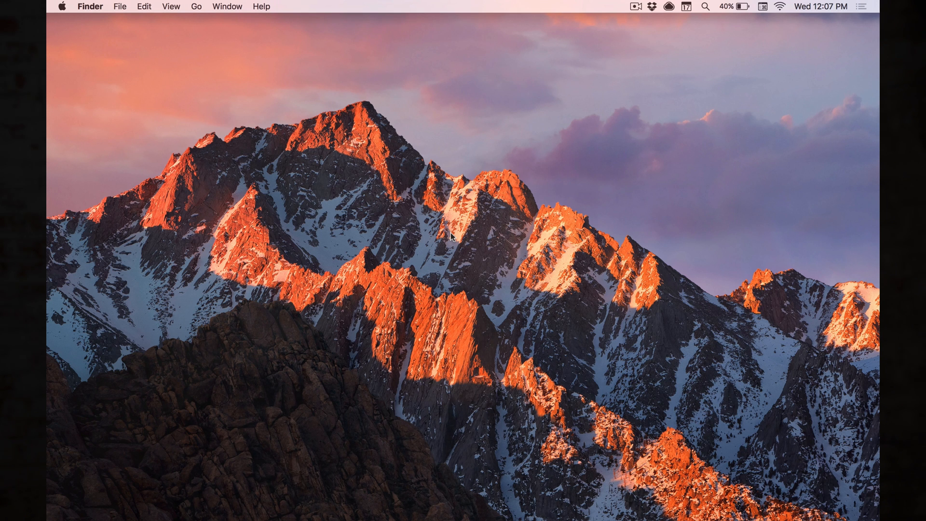
mouse_move(470, 285)
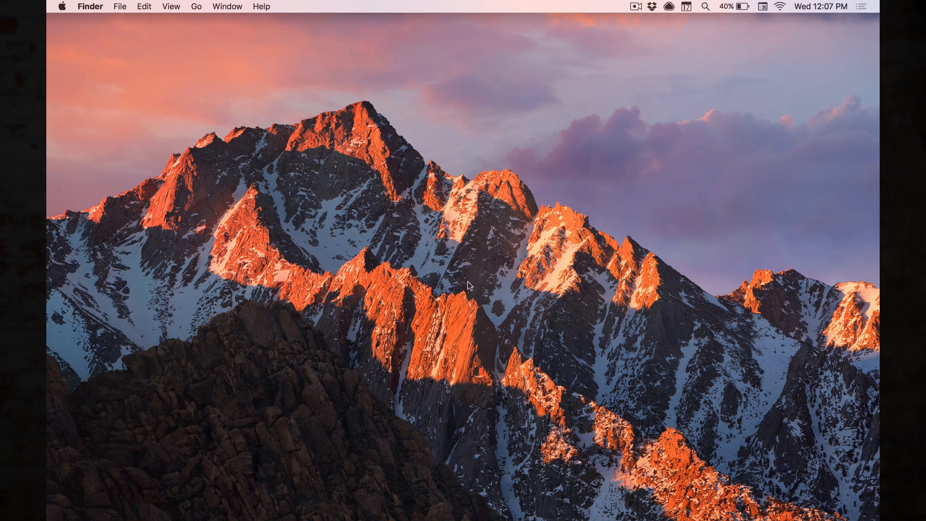
mouse_move(462, 280)
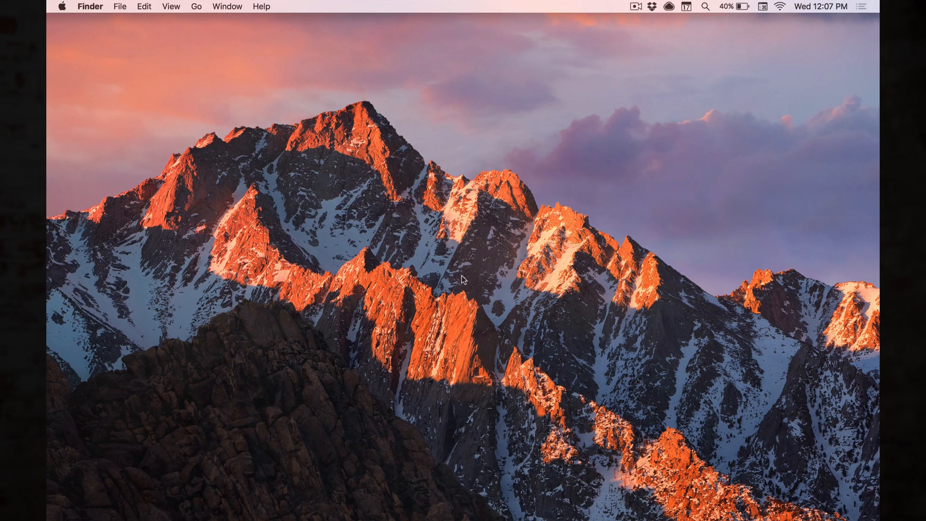
Glance at Finder's File menu, then launch System Preferences from Spotlight search
click(120, 7)
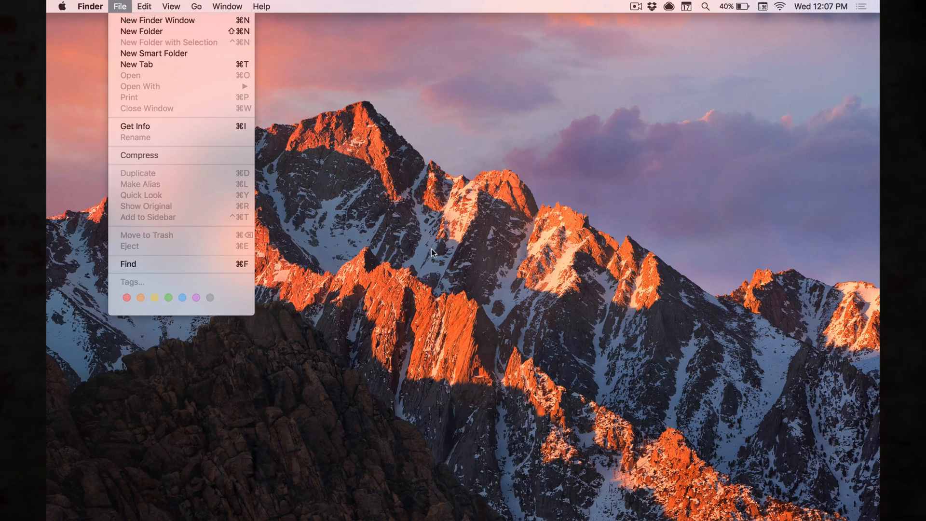
click(467, 254)
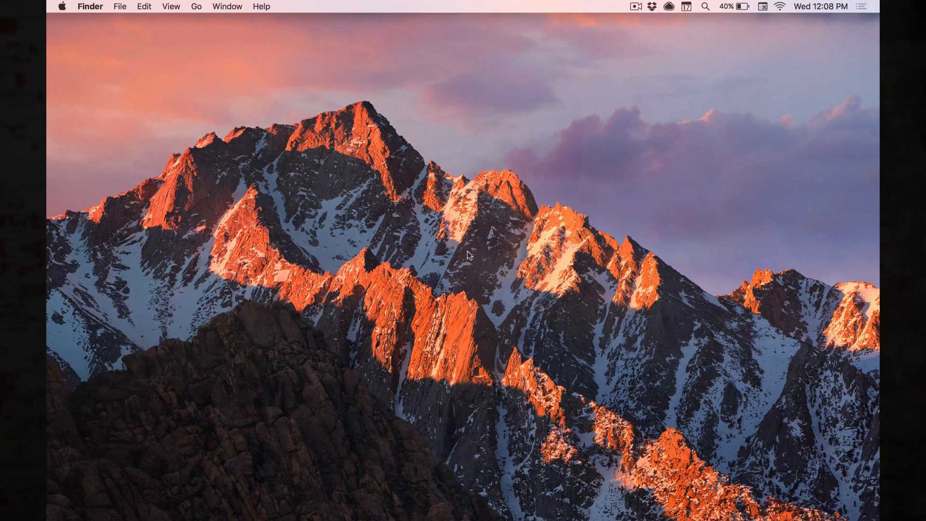
click(704, 7)
text(system)
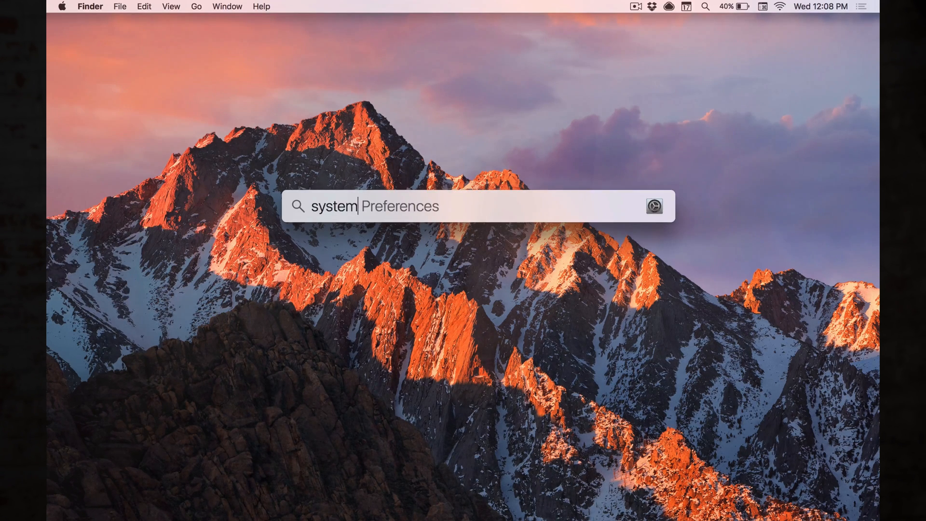
key(Return)
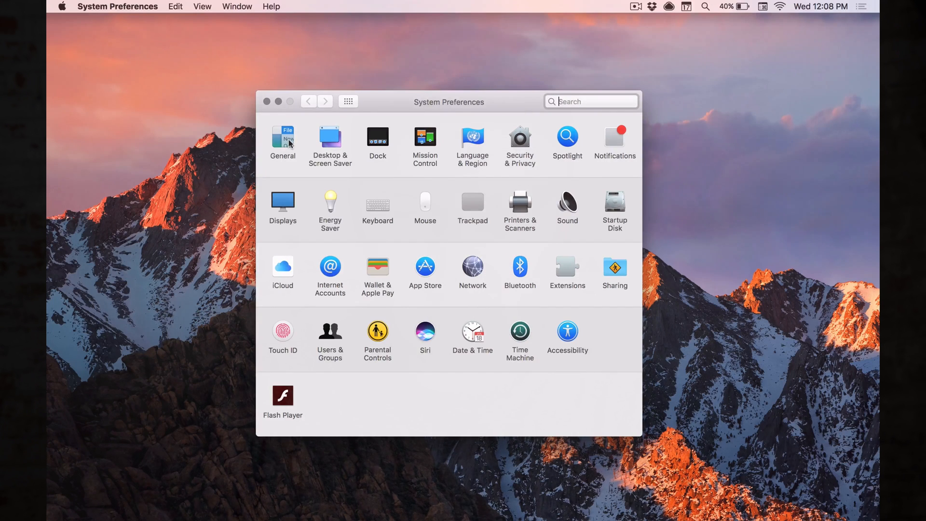
click(283, 141)
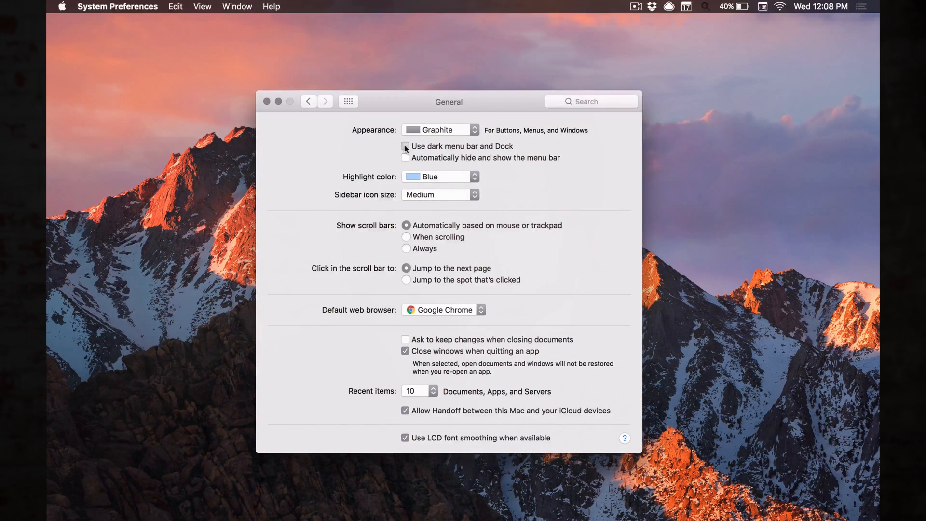
click(405, 146)
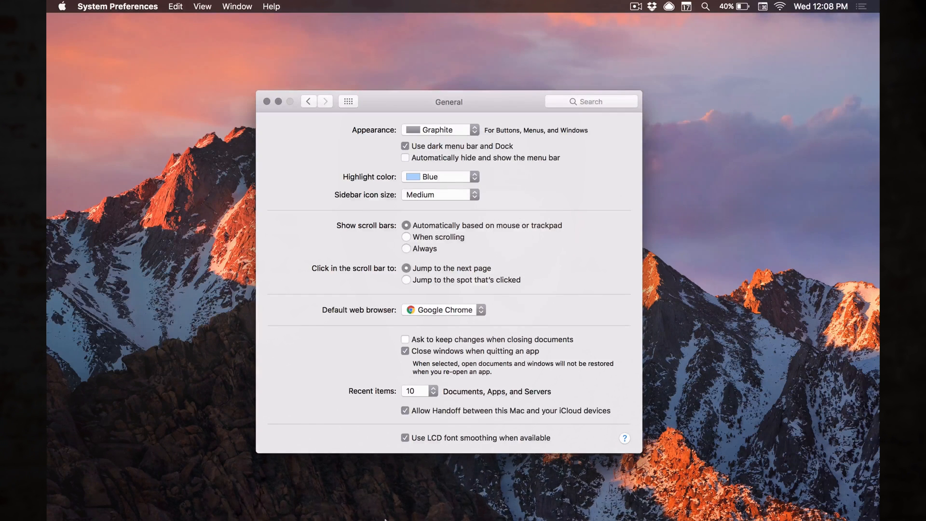
click(405, 145)
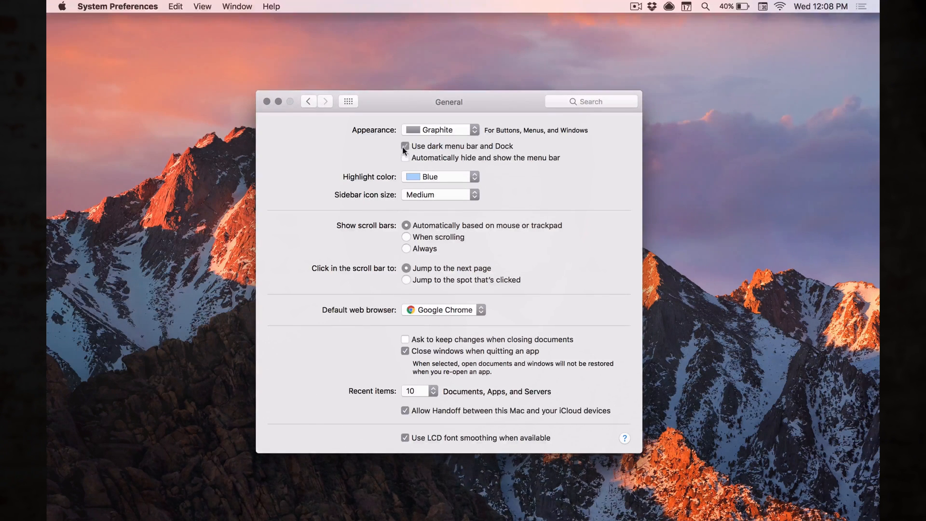
click(405, 146)
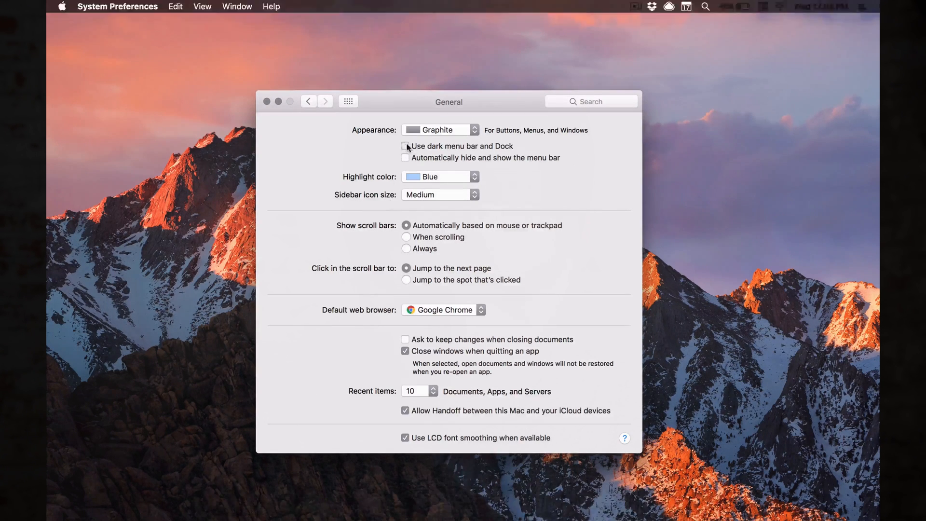
click(348, 102)
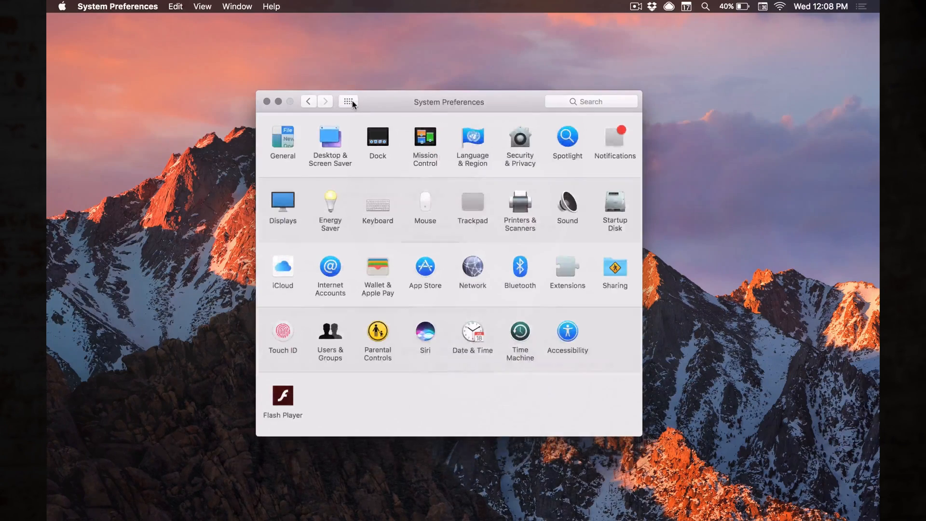
In Desktop & Screen Saver, set a custom solid background colour with hex value 71717
click(330, 137)
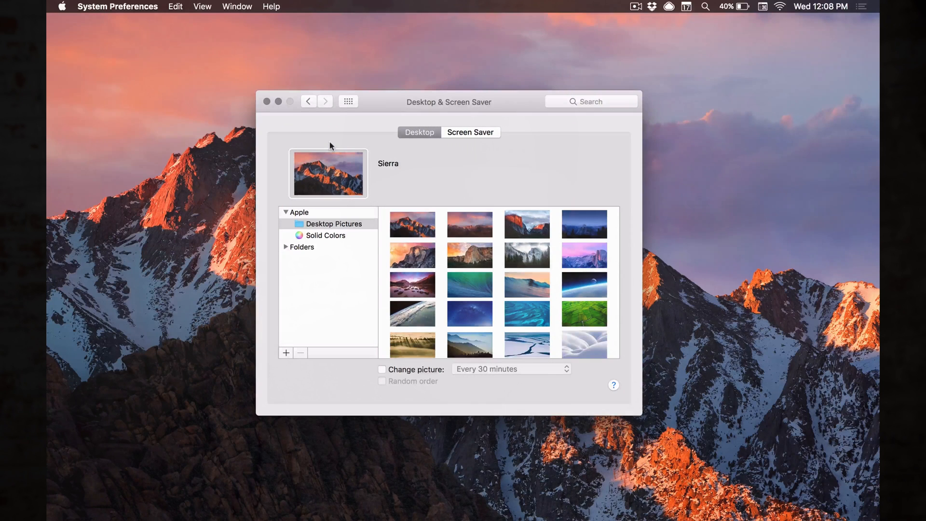
click(325, 236)
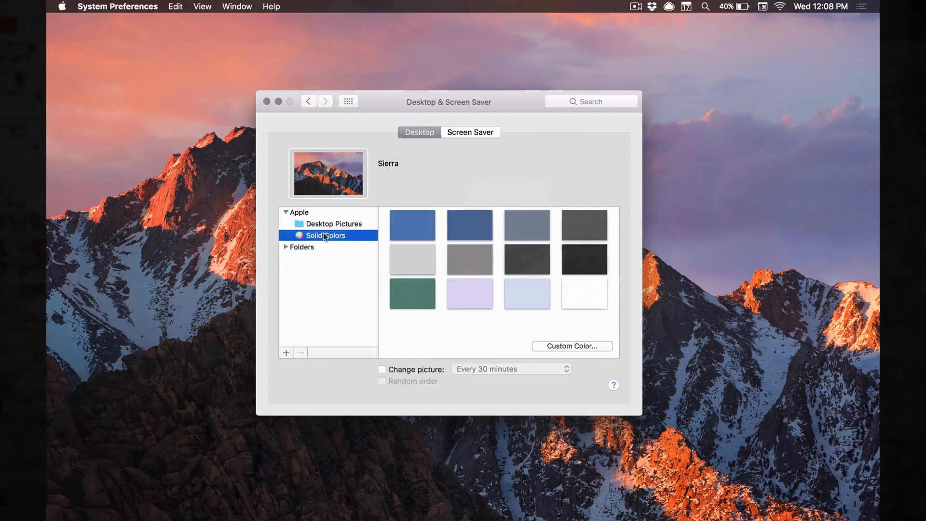
click(570, 346)
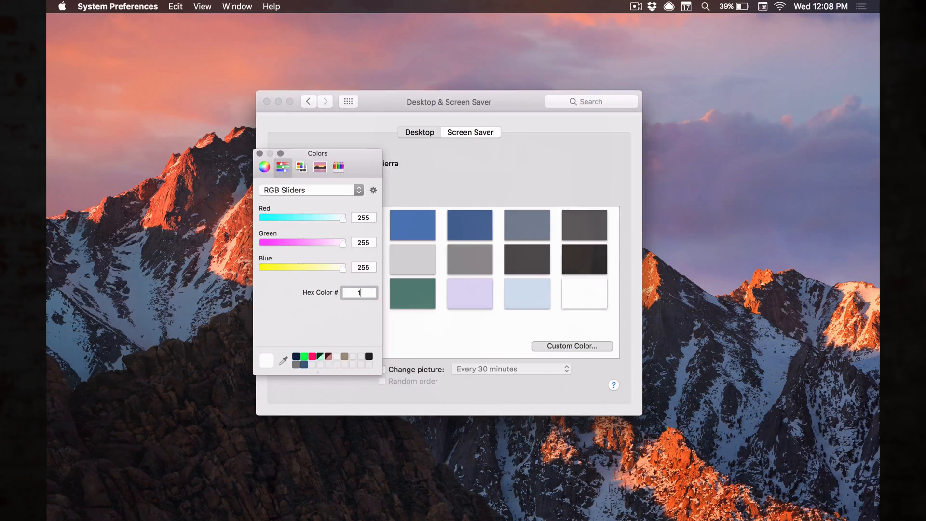
text(71717)
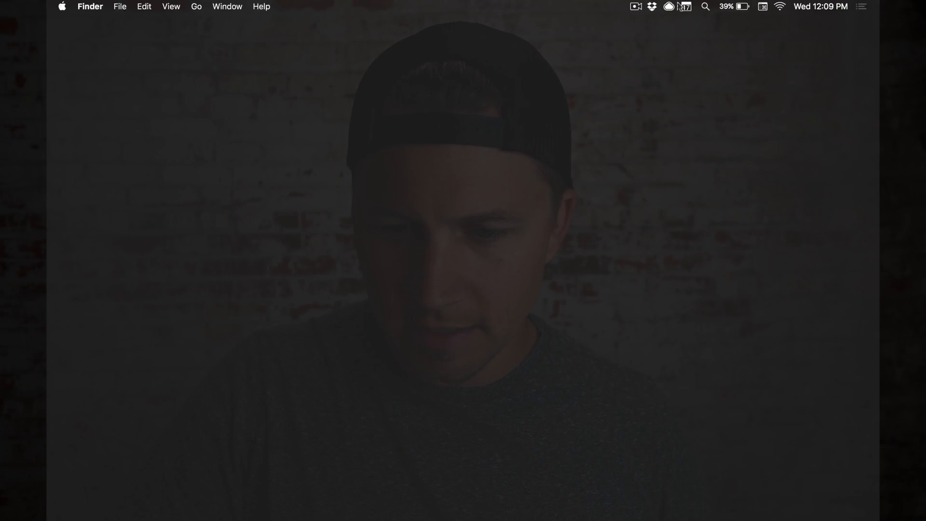
click(705, 7)
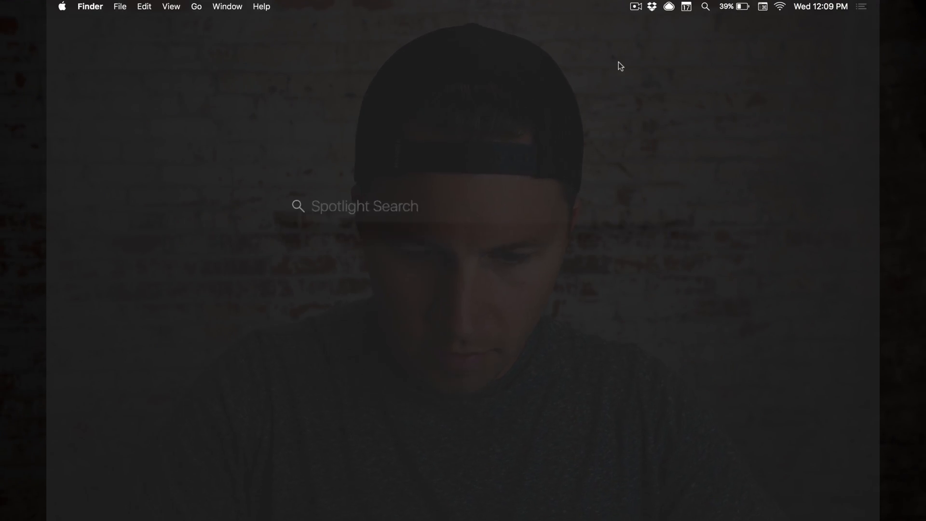